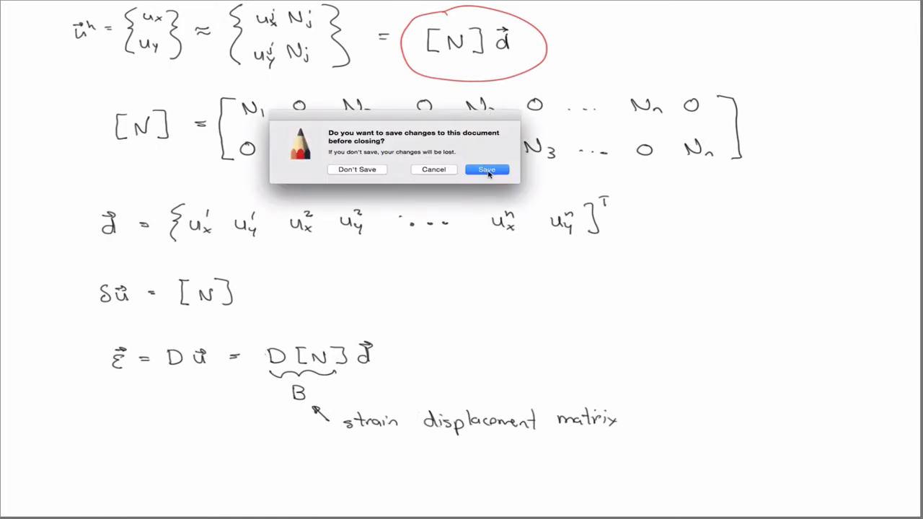
{"action": "mouse_move", "coordinate": [455, 189]}
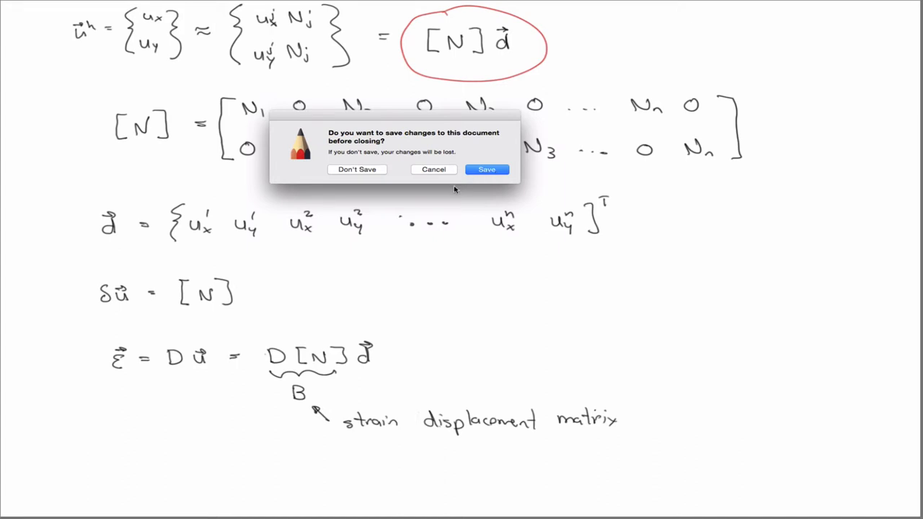